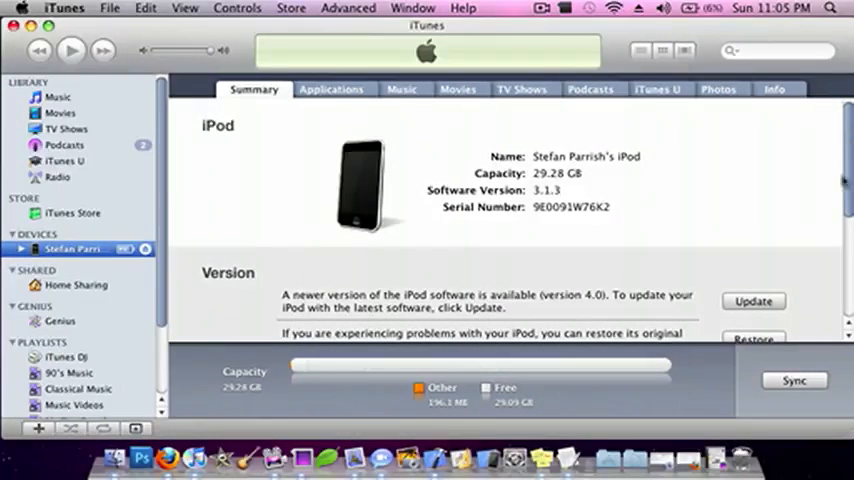
pyautogui.moveTo(588, 208)
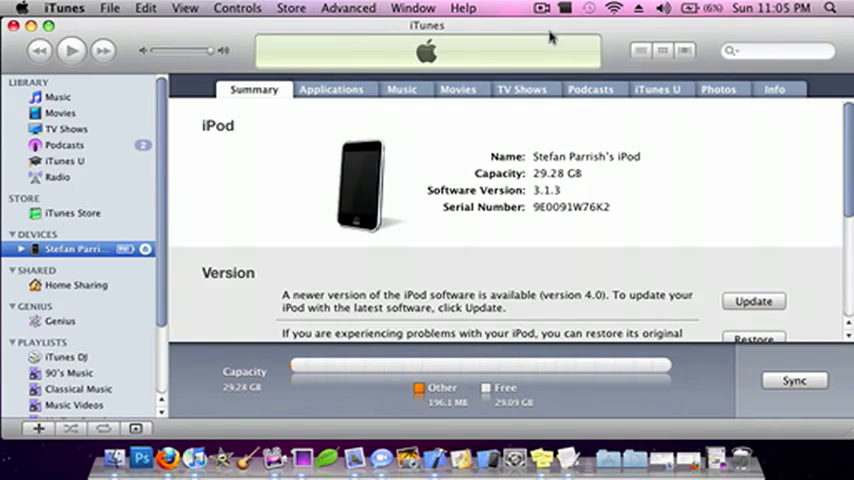
pyautogui.moveTo(536, 44)
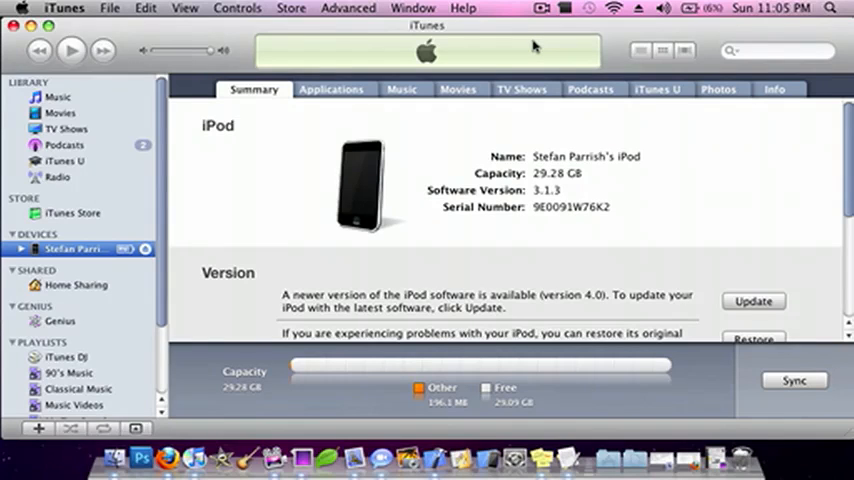
pyautogui.moveTo(550, 200)
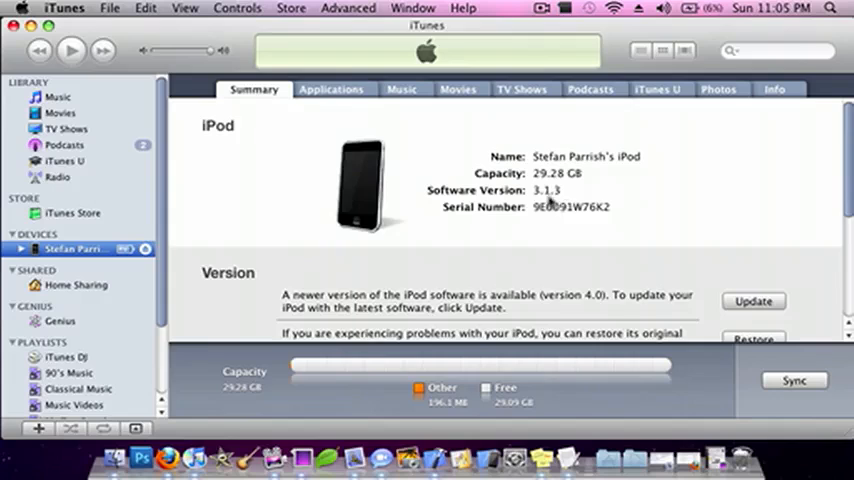
pyautogui.moveTo(604, 192)
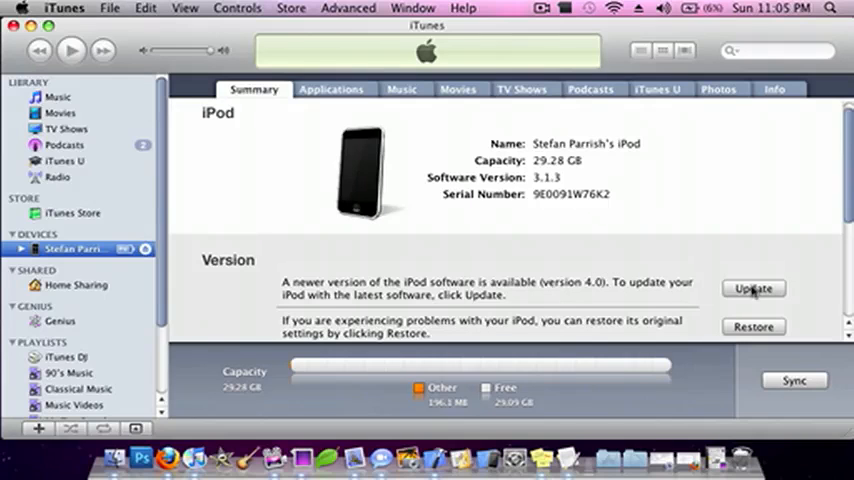
pyautogui.moveTo(752, 290)
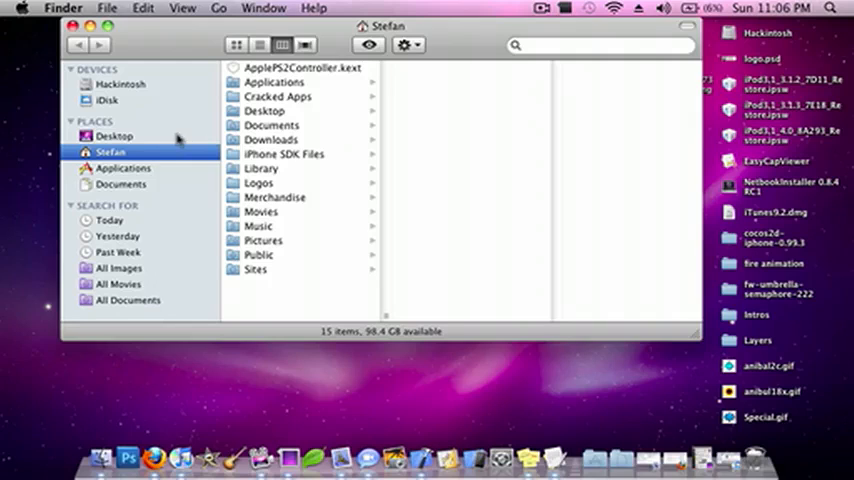
pyautogui.moveTo(190, 64)
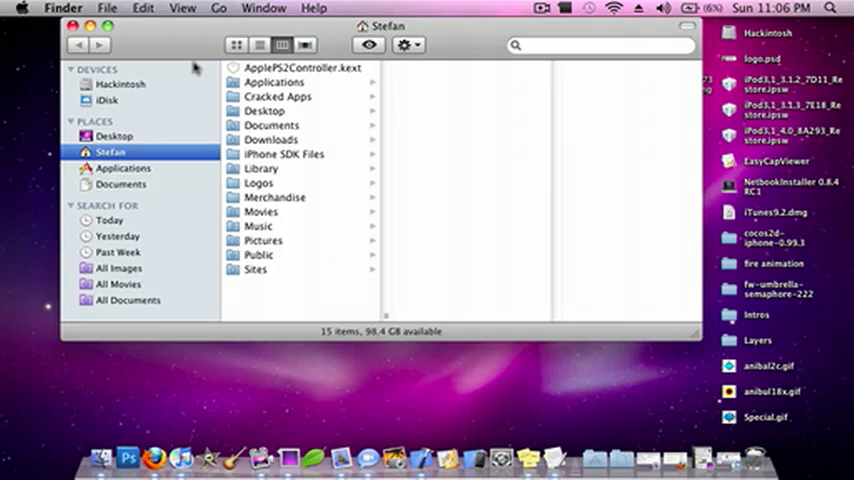
# Navigate to /Private/etc in Finder and open the hosts file in TextEdit
pyautogui.click(368, 44)
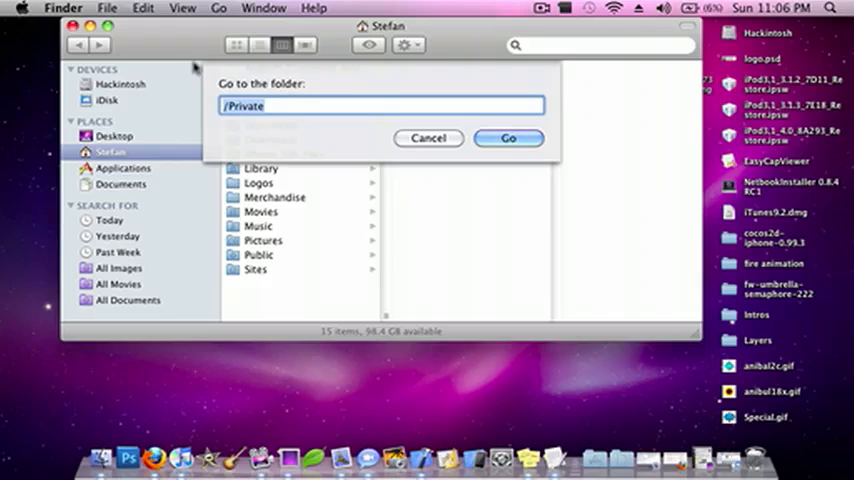
pyautogui.click(508, 138)
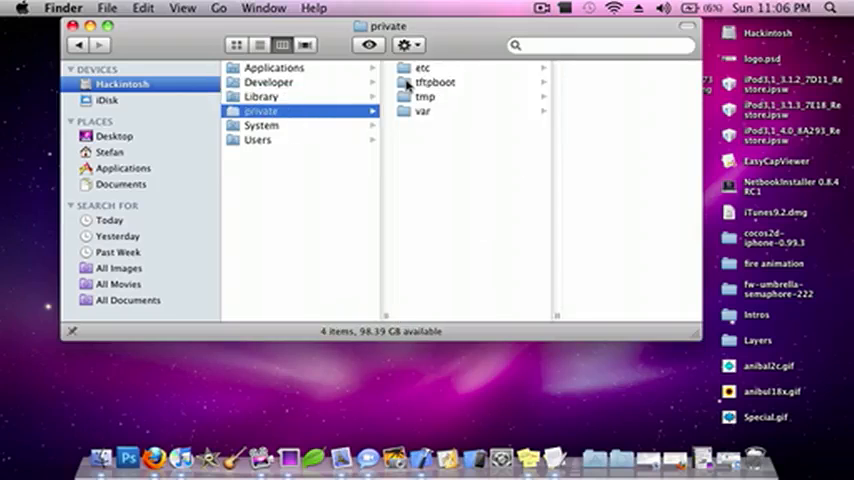
pyautogui.click(424, 68)
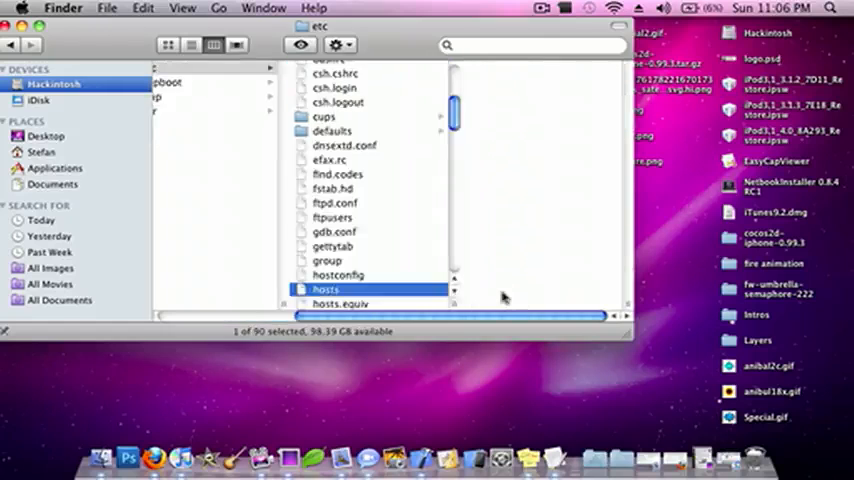
pyautogui.doubleClick(324, 288)
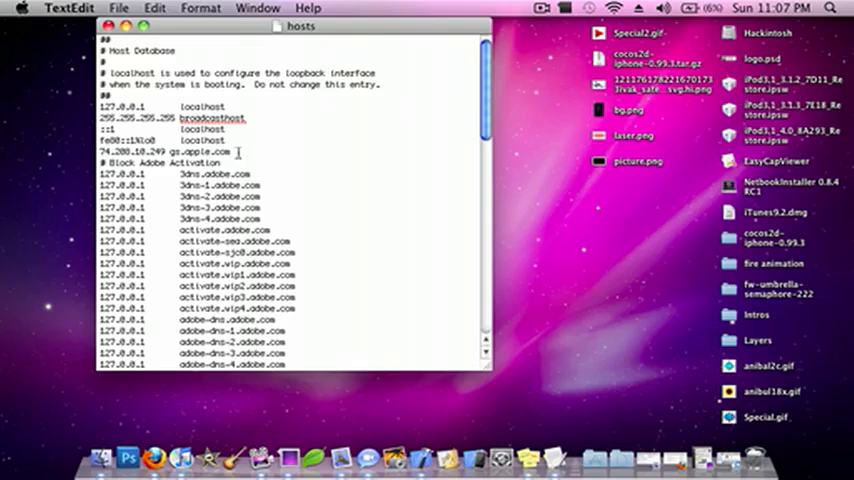
# Select the '74.208.18.249 gs.apple.com' line in the hosts file
pyautogui.tripleClick(160, 152)
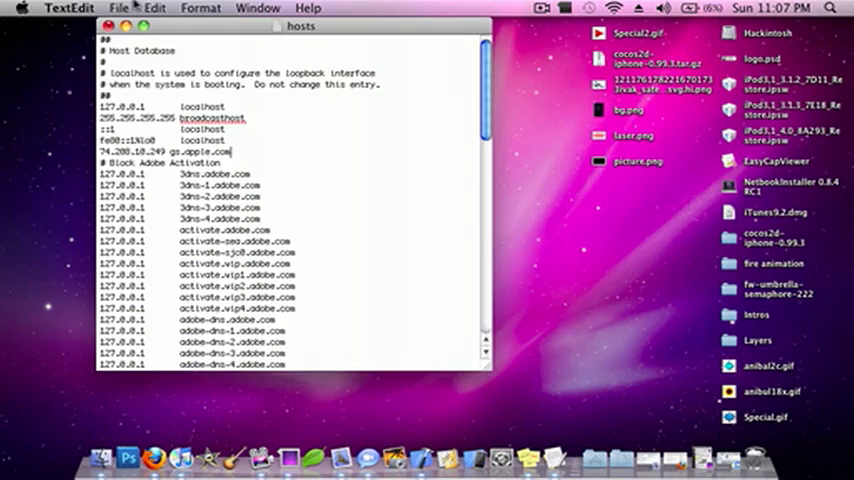
# Attempt Save As of hosts into etc and dismiss the permission-denied error
pyautogui.click(118, 8)
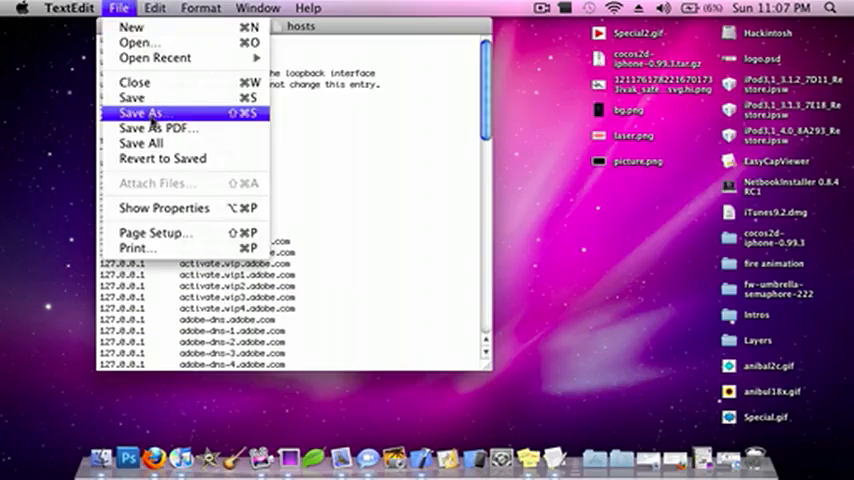
pyautogui.click(140, 112)
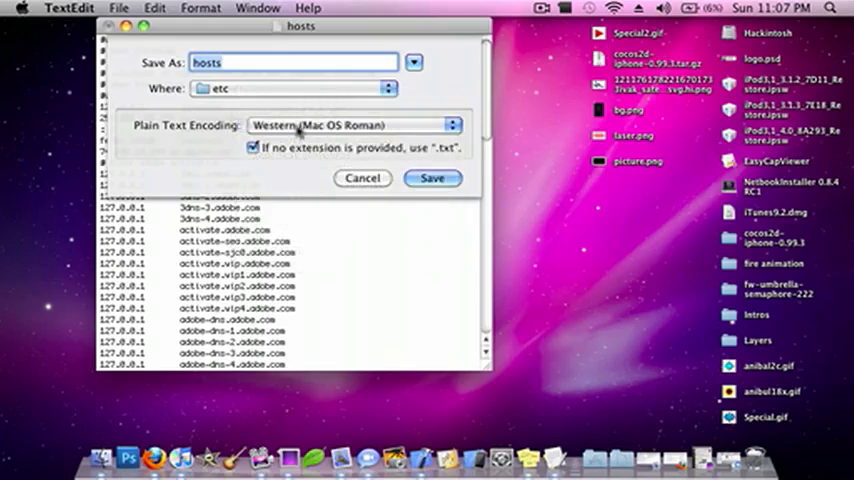
pyautogui.click(252, 148)
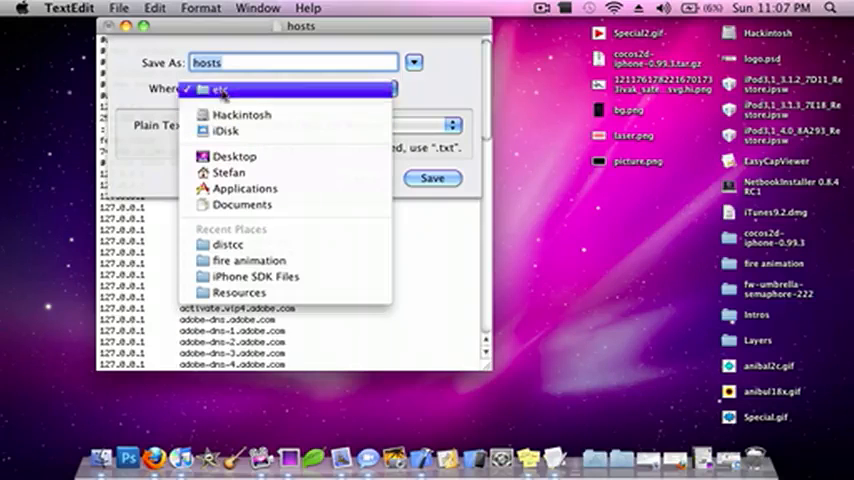
pyautogui.click(220, 92)
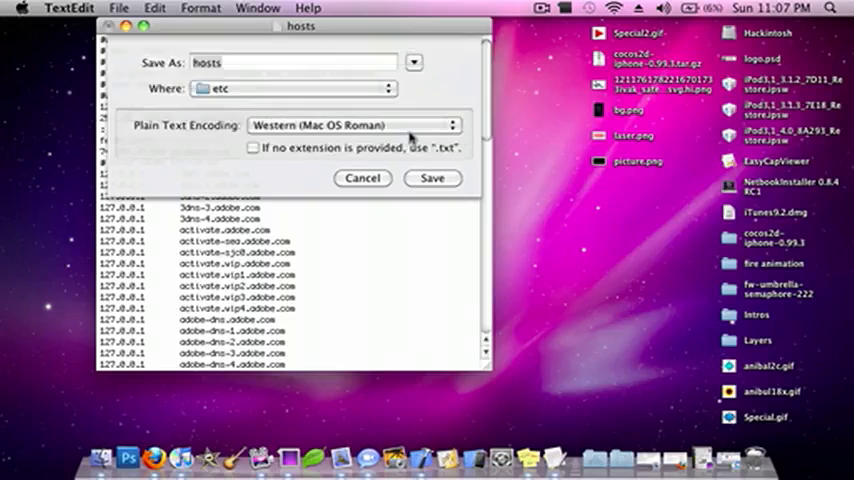
pyautogui.click(432, 178)
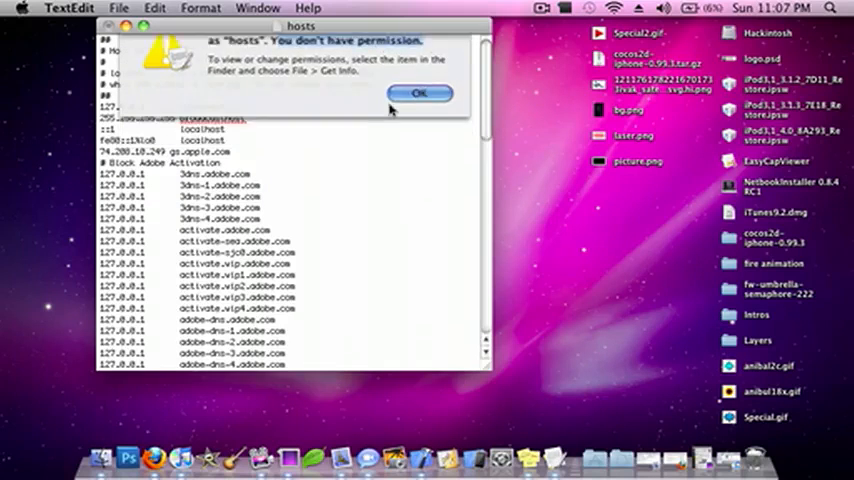
pyautogui.click(420, 92)
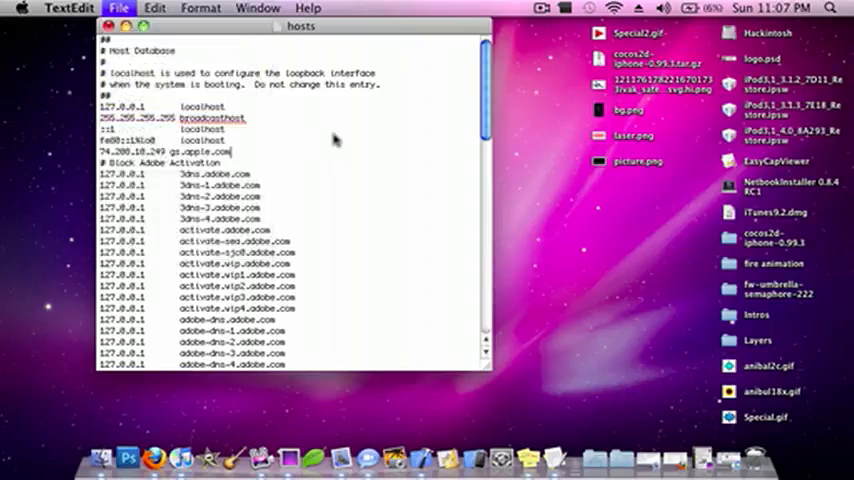
# Save the edited hosts file to the Desktop instead
pyautogui.click(118, 8)
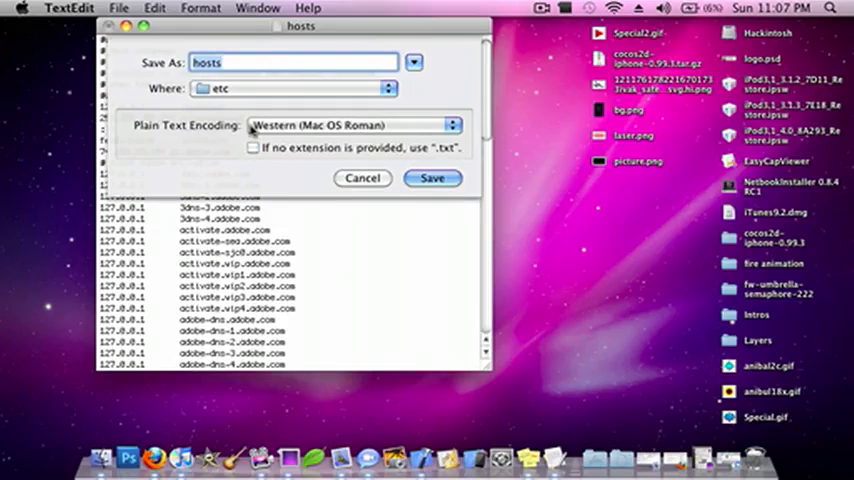
pyautogui.click(294, 88)
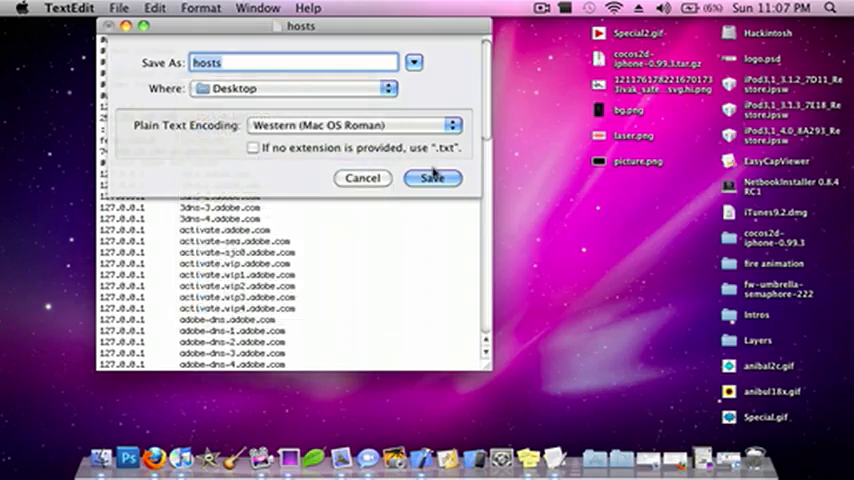
pyautogui.click(432, 178)
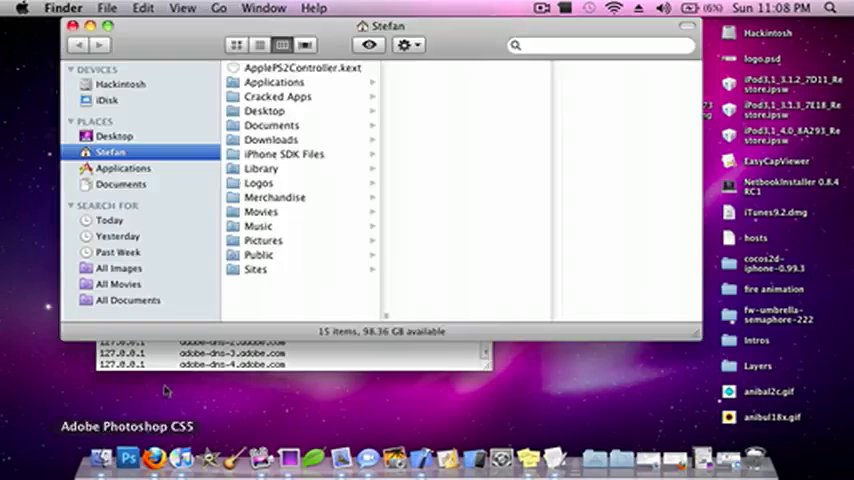
# Bring Finder forward and jump to the /Private folder via Go to Folder
pyautogui.click(828, 8)
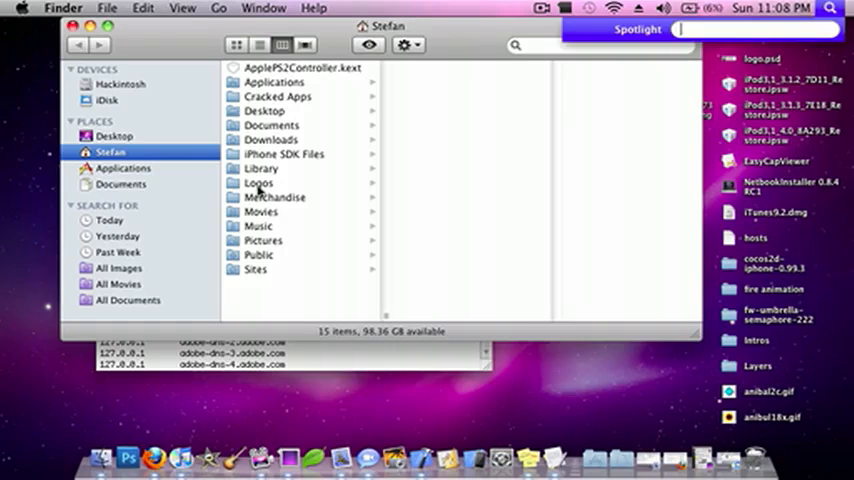
pyautogui.moveTo(448, 166)
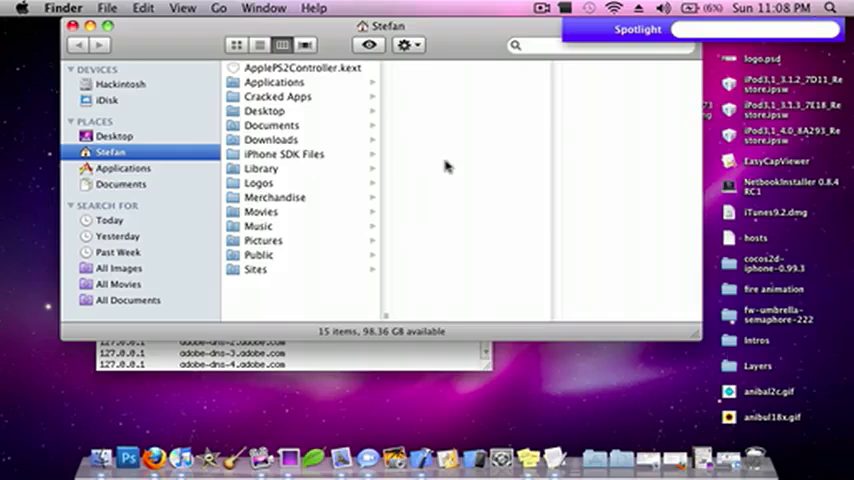
pyautogui.press('cmd+shift+g')
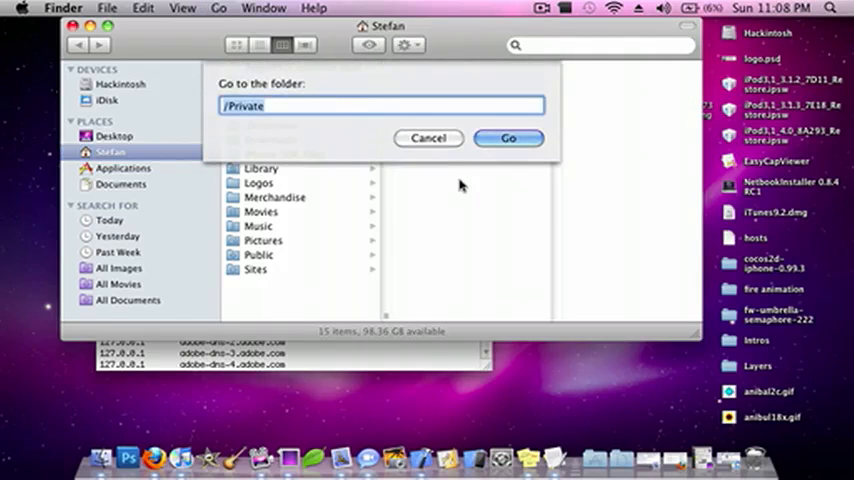
pyautogui.click(508, 138)
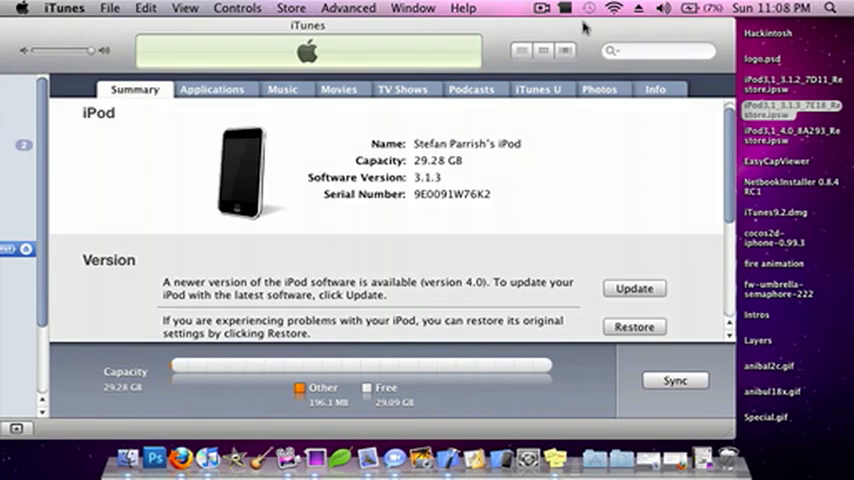
pyautogui.moveTo(524, 30)
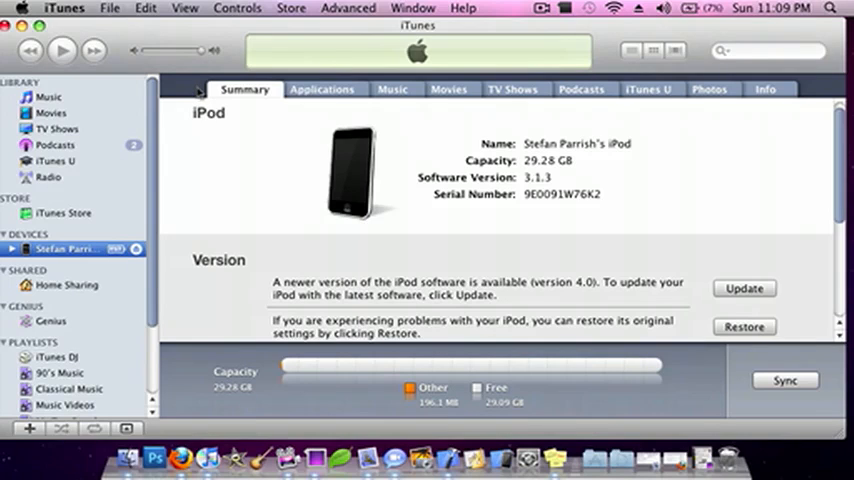
pyautogui.moveTo(228, 40)
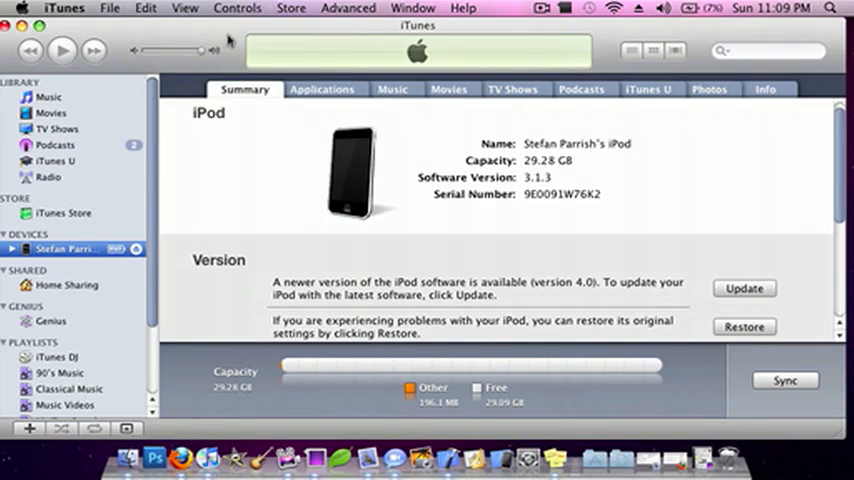
pyautogui.moveTo(322, 64)
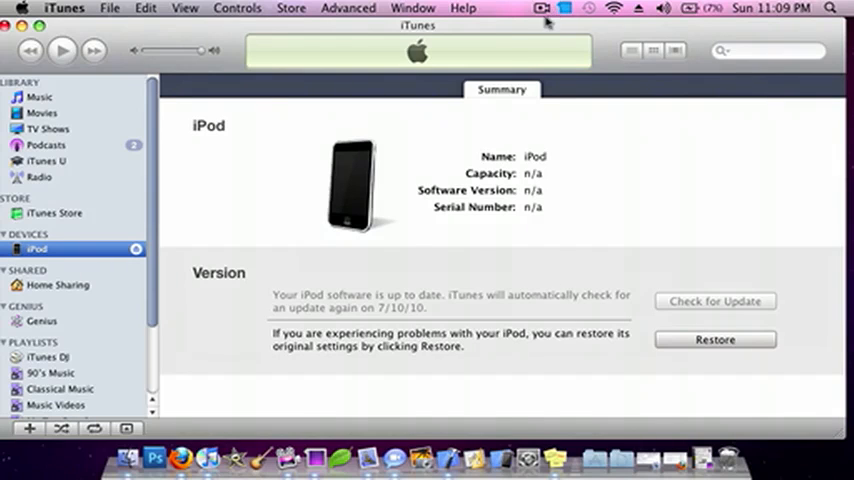
# Launch Photo Booth from the Applications folder in a new Finder window
pyautogui.click(832, 8)
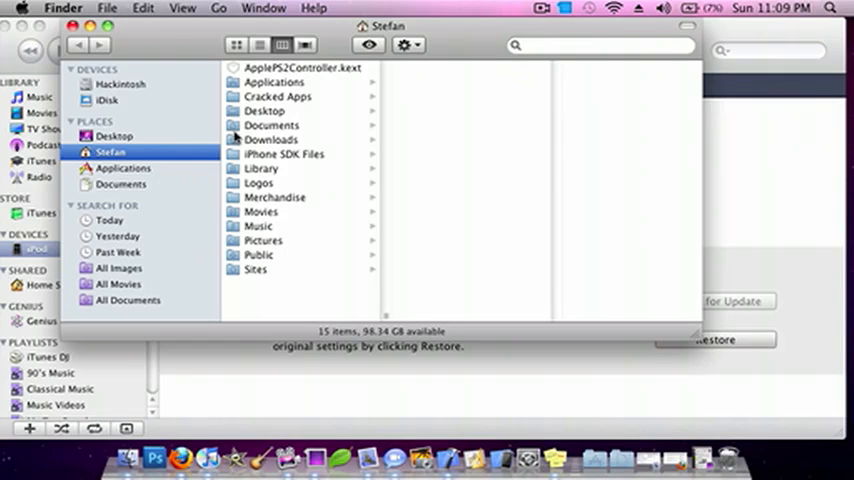
pyautogui.click(124, 168)
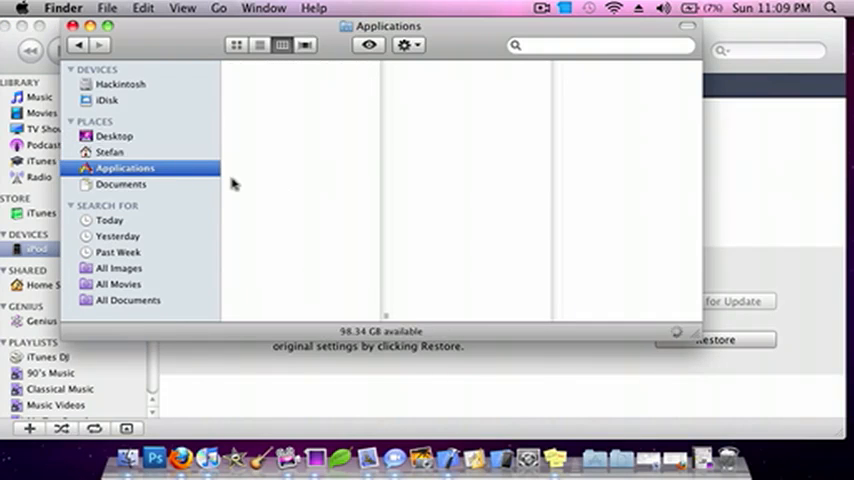
pyautogui.scroll(-3)
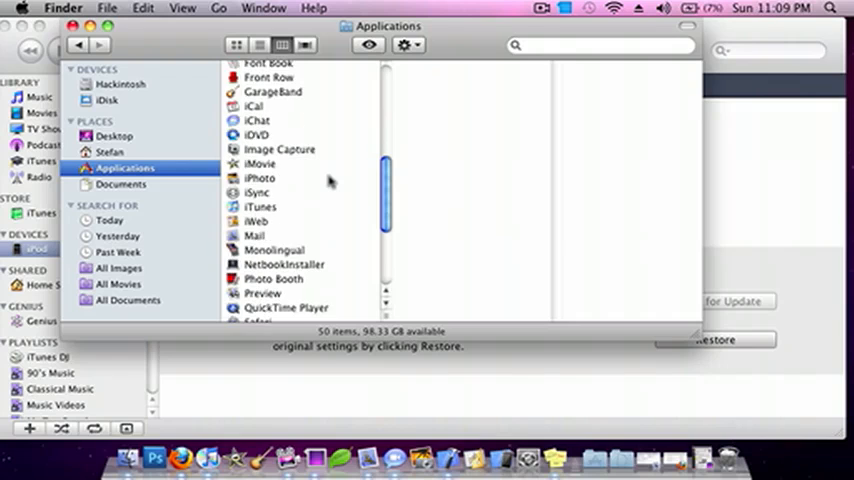
pyautogui.click(272, 206)
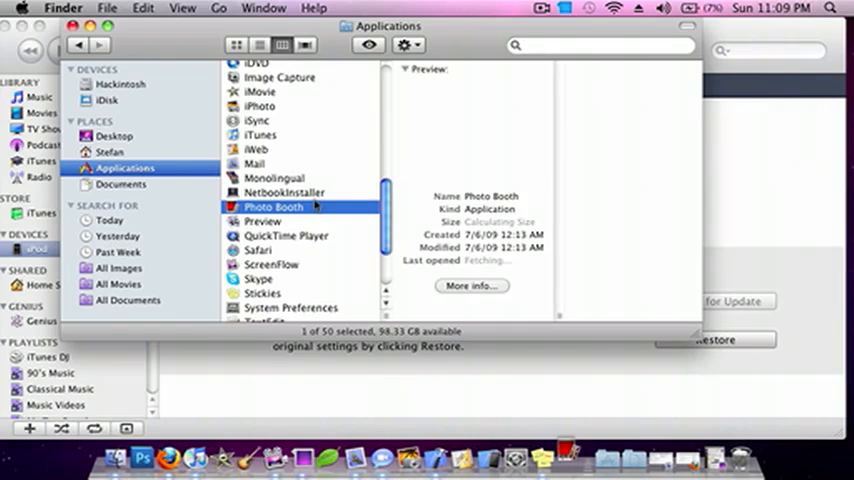
pyautogui.click(272, 206)
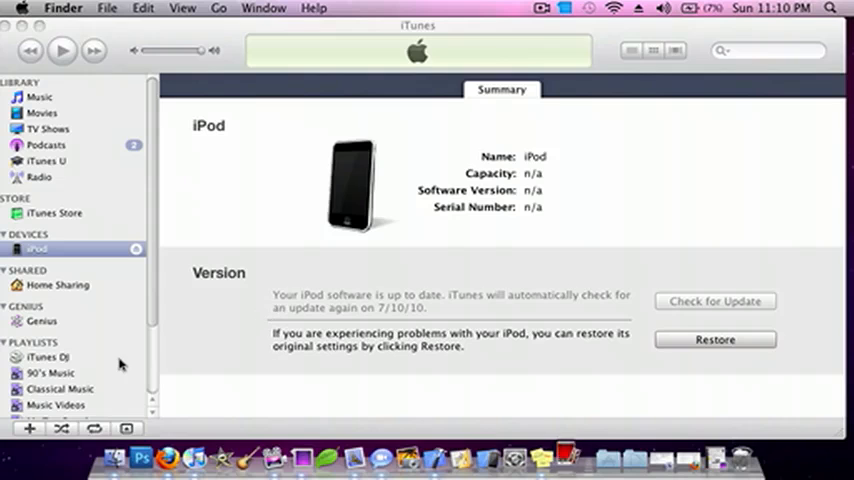
pyautogui.moveTo(544, 40)
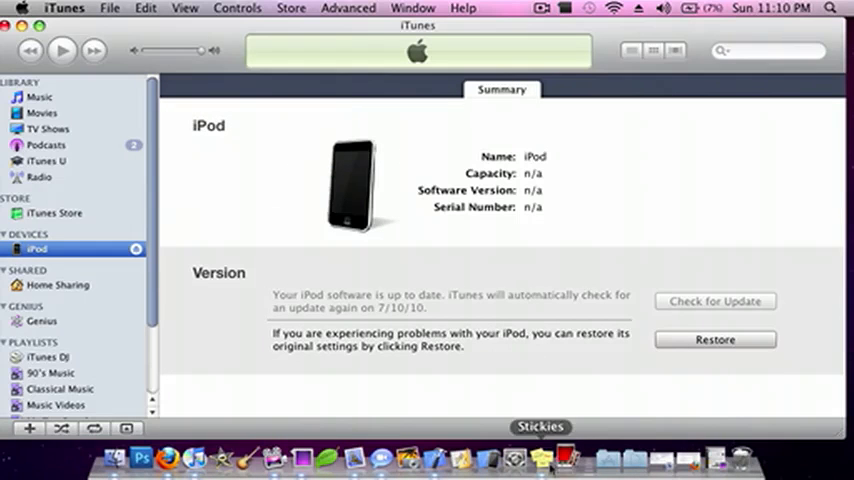
pyautogui.moveTo(564, 296)
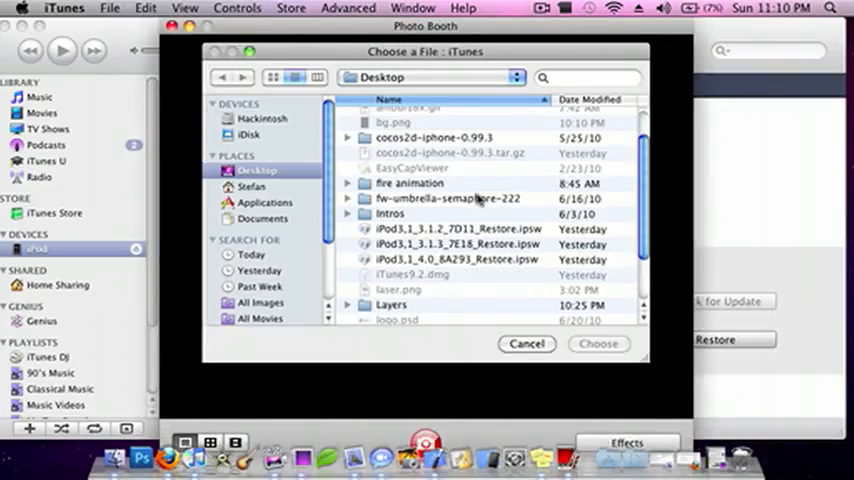
pyautogui.scroll(-3)
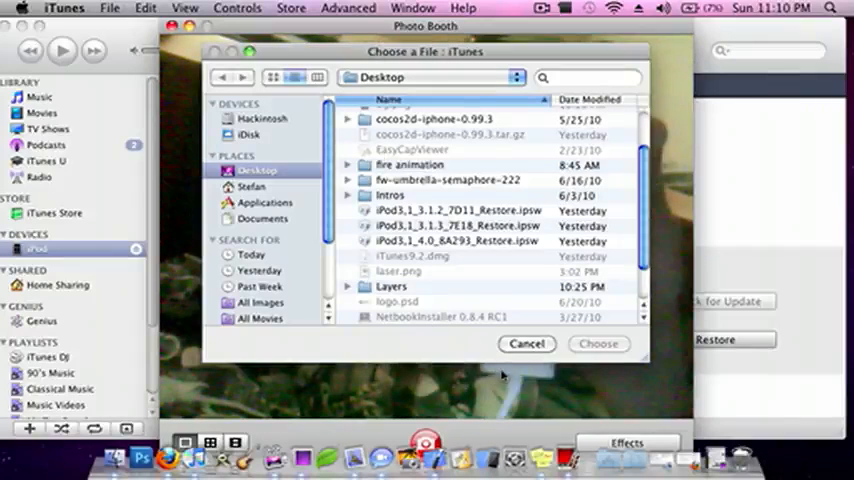
pyautogui.click(526, 344)
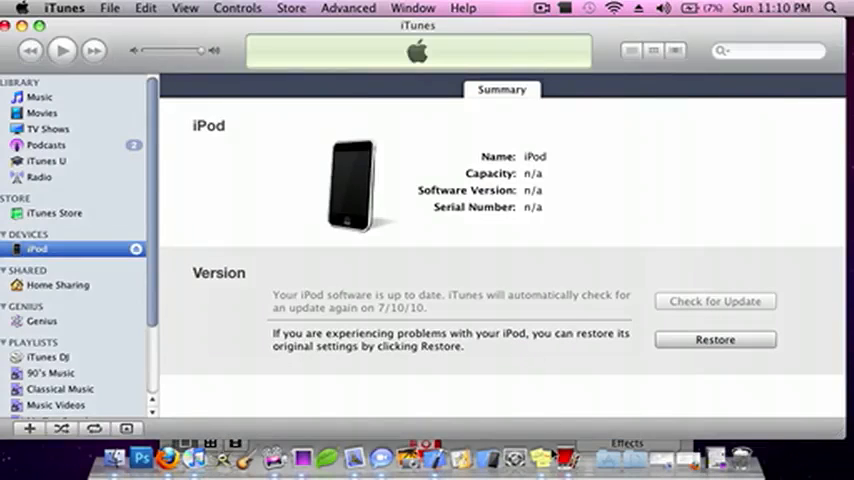
# Option-Restore the iPod and pick iPod3,1_3.1.3_7E18_Restore.ipsw from the Desktop
pyautogui.click(568, 460)
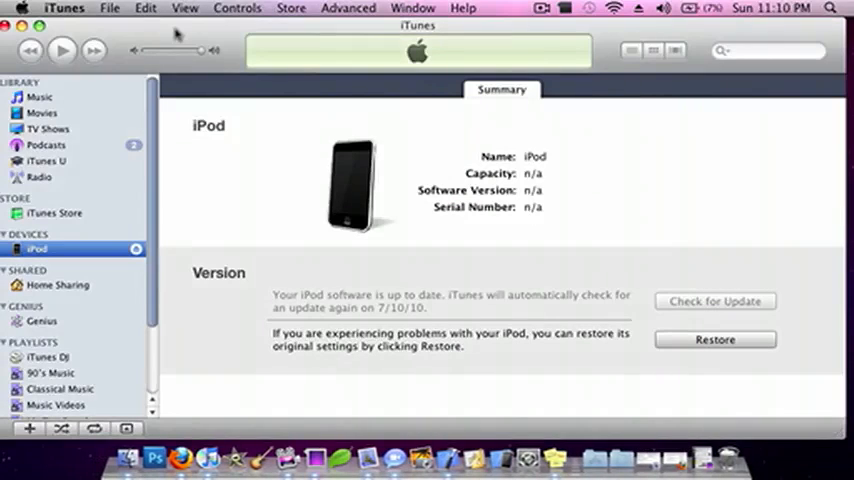
pyautogui.moveTo(740, 338)
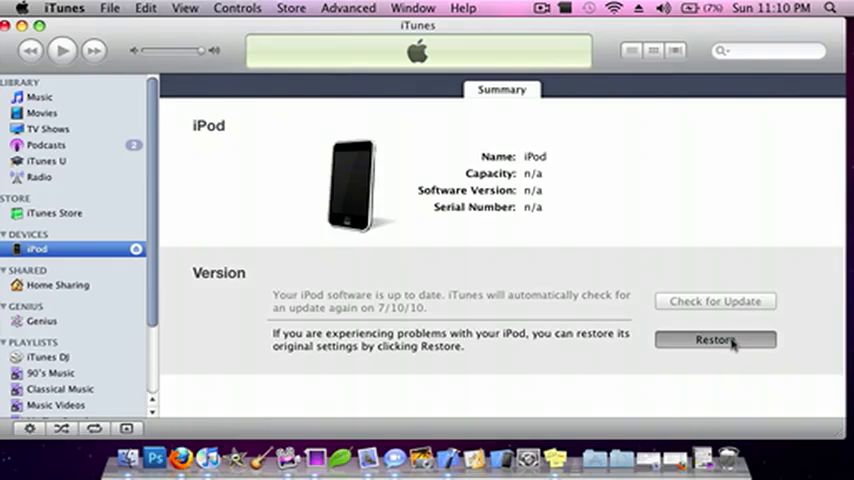
pyautogui.click(716, 340)
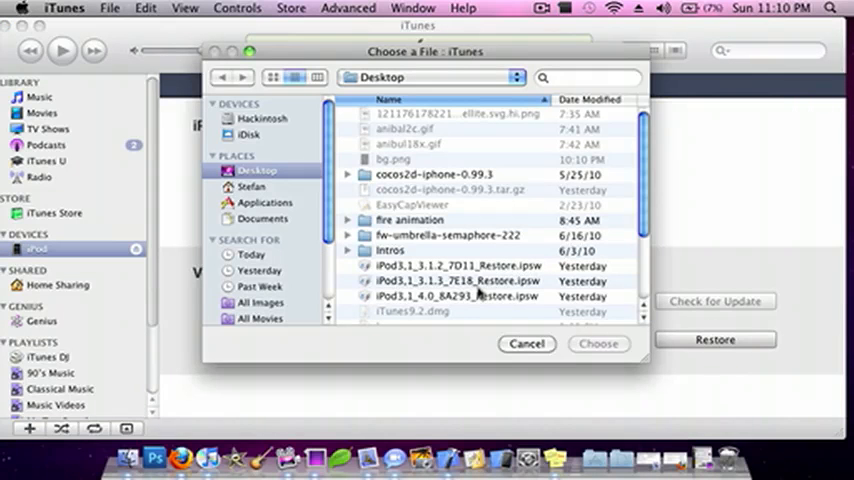
pyautogui.click(444, 280)
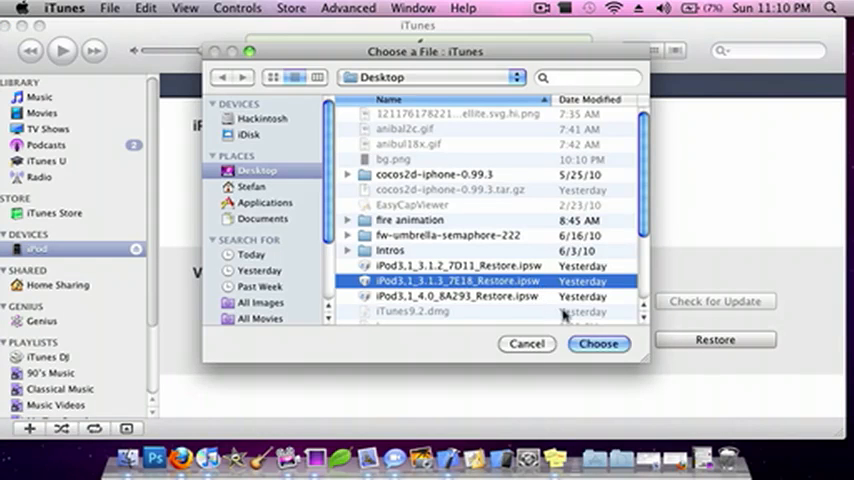